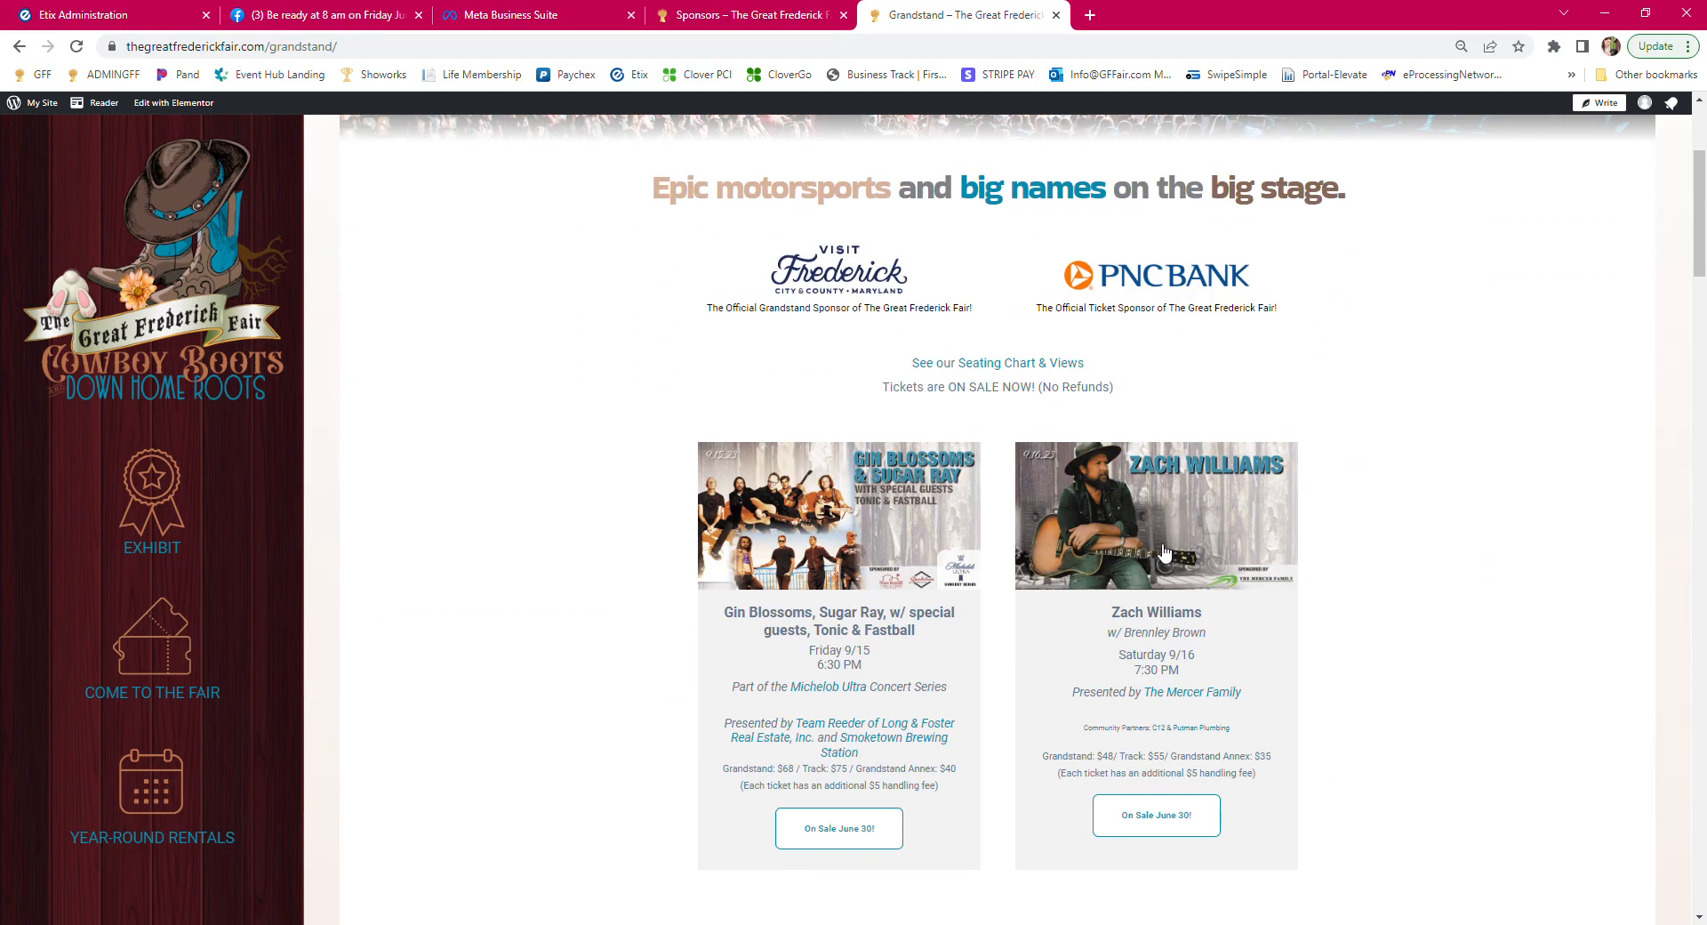
Open the Zach Williams 'On Sale' ticket page on Etix from the Grandstand page.
{"action": "left_click", "coordinate": [1155, 815]}
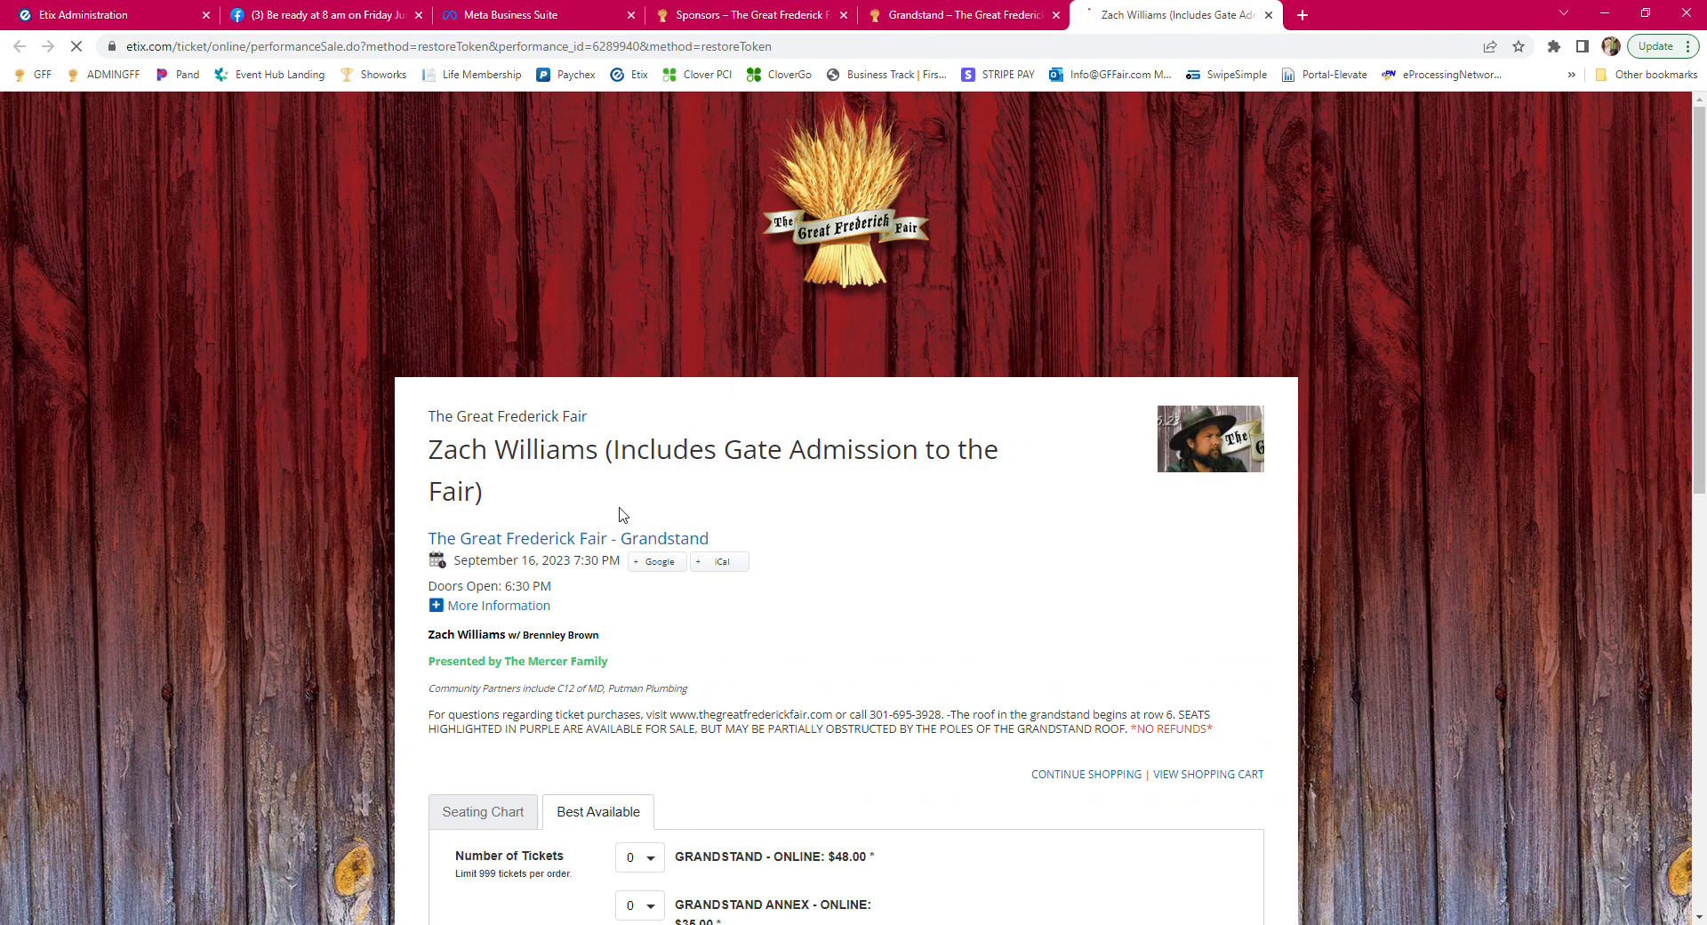
View the available seats in section X of the grandstand seat map.
{"action": "left_click", "coordinate": [482, 812]}
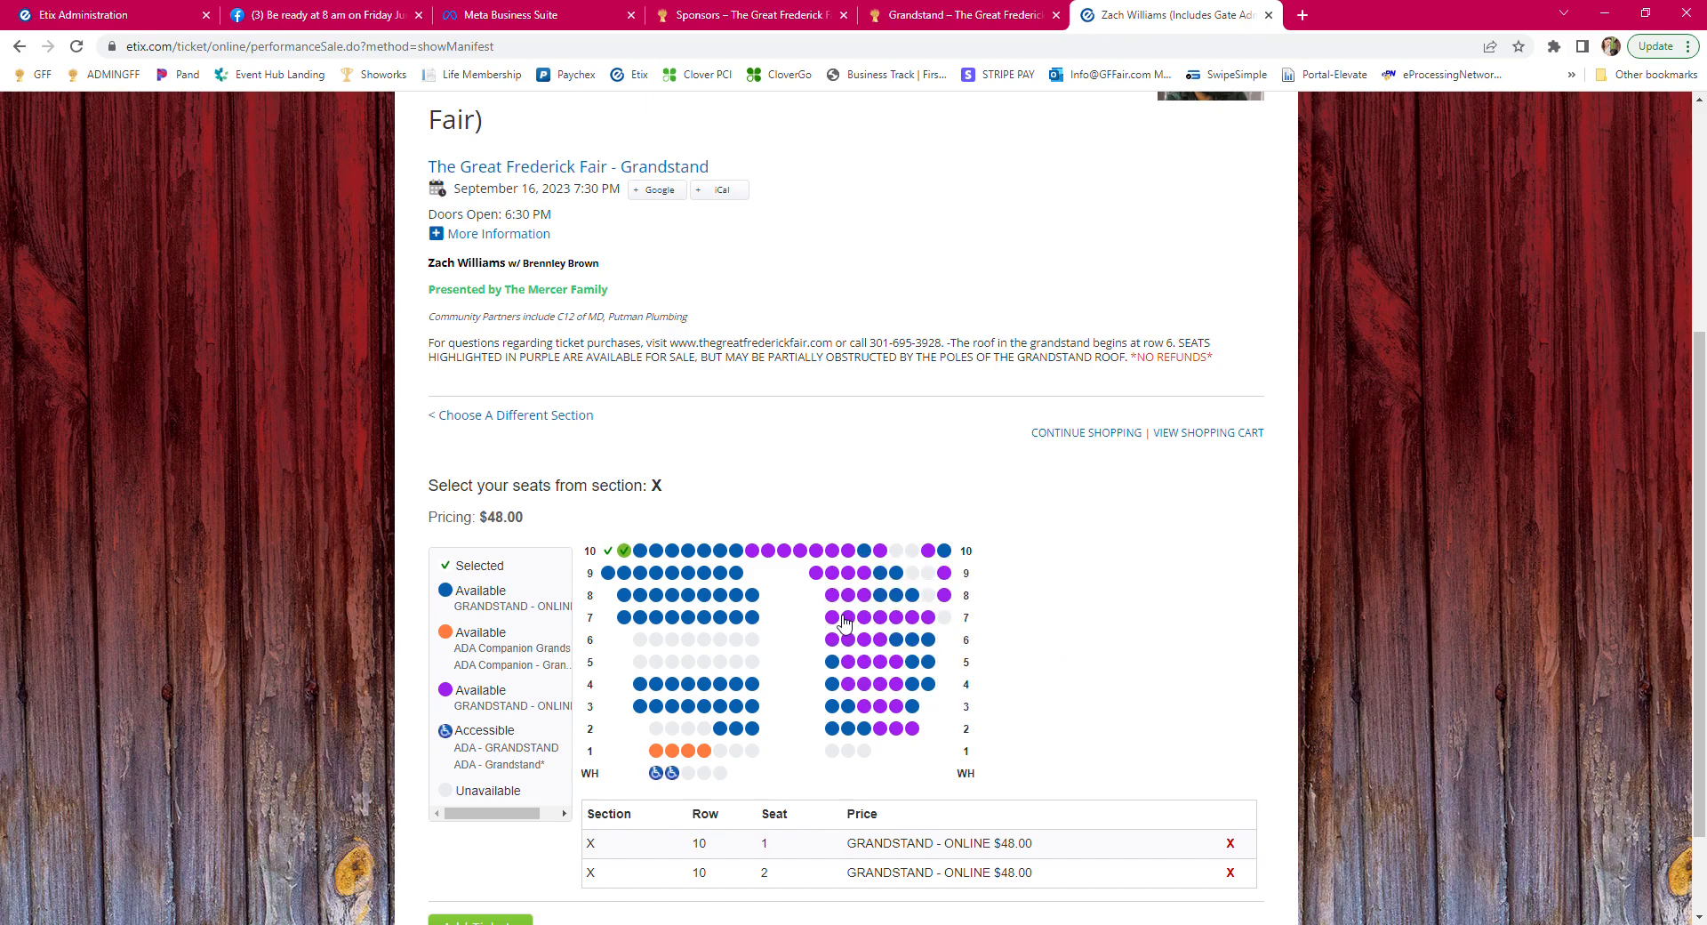
{"action": "mouse_move", "coordinate": [874, 630]}
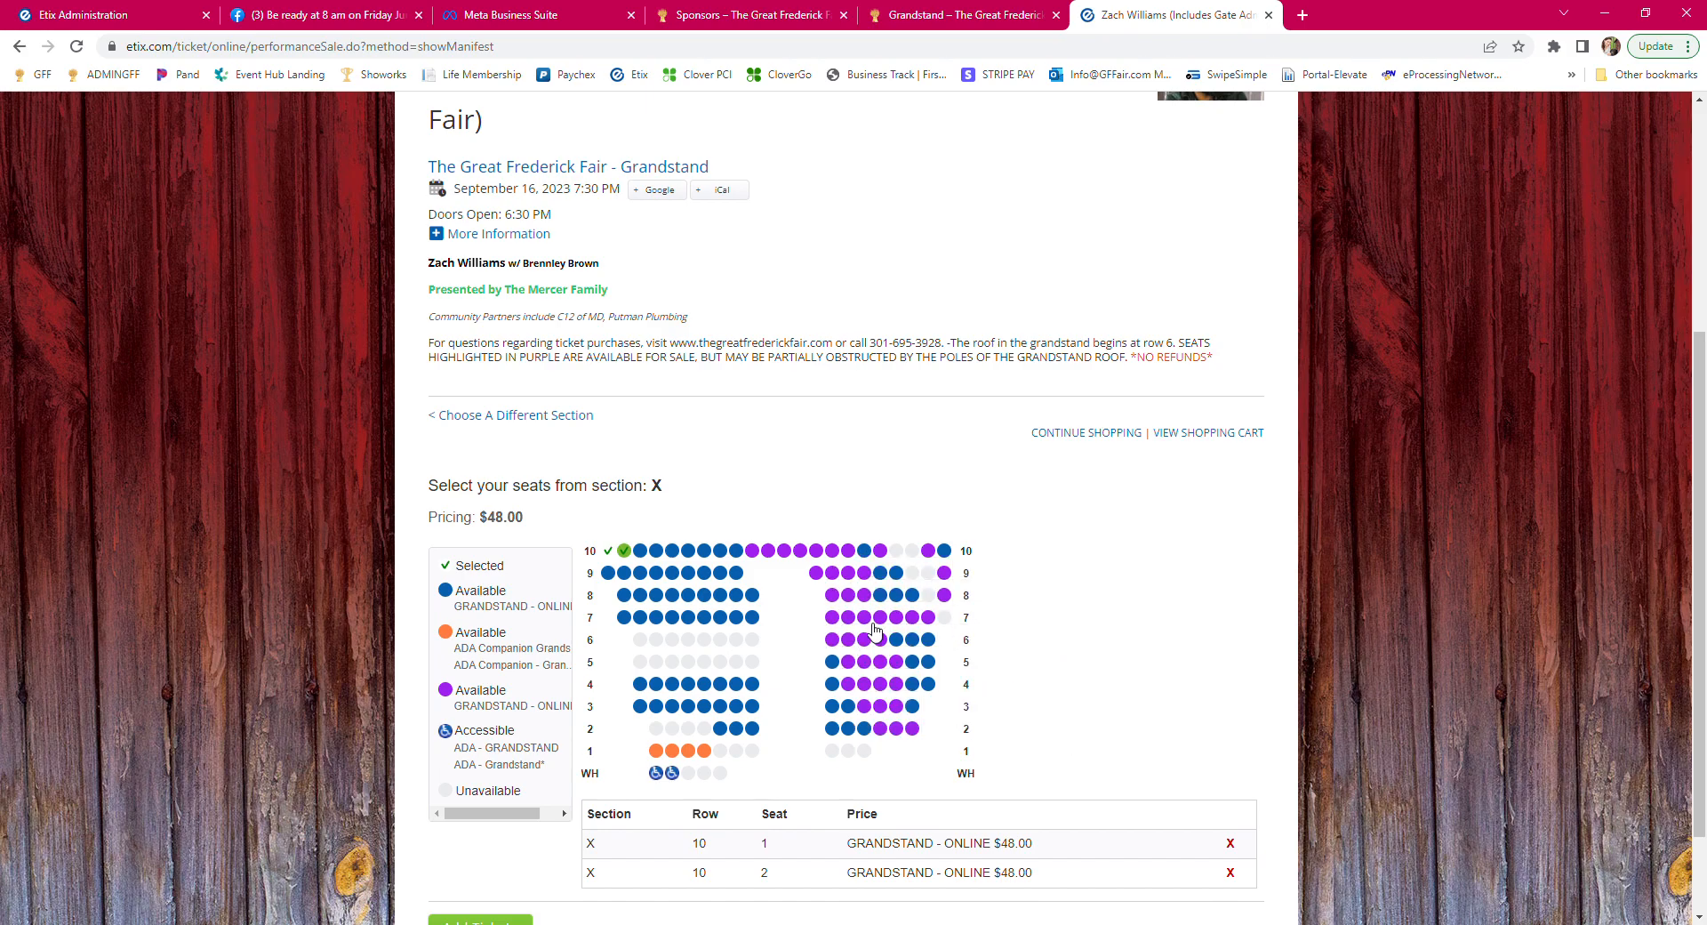
{"action": "mouse_move", "coordinate": [912, 759]}
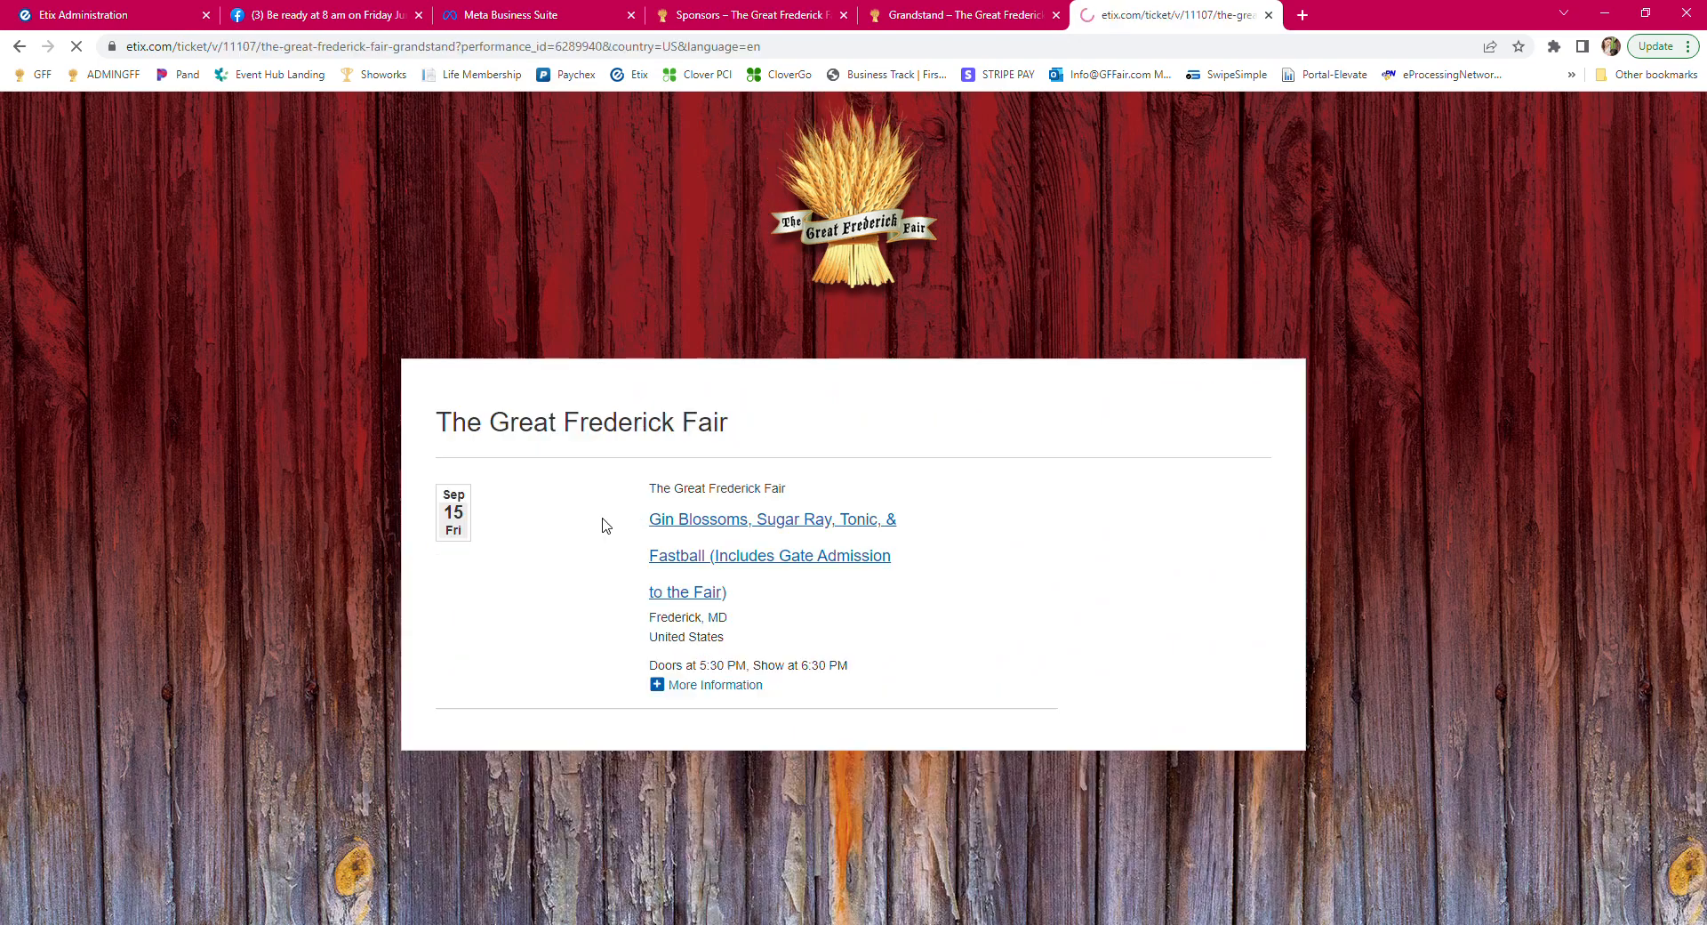
Open the Gin Blossoms concert page and add the section X row 10 seats to the cart.
{"action": "left_click", "coordinate": [771, 520]}
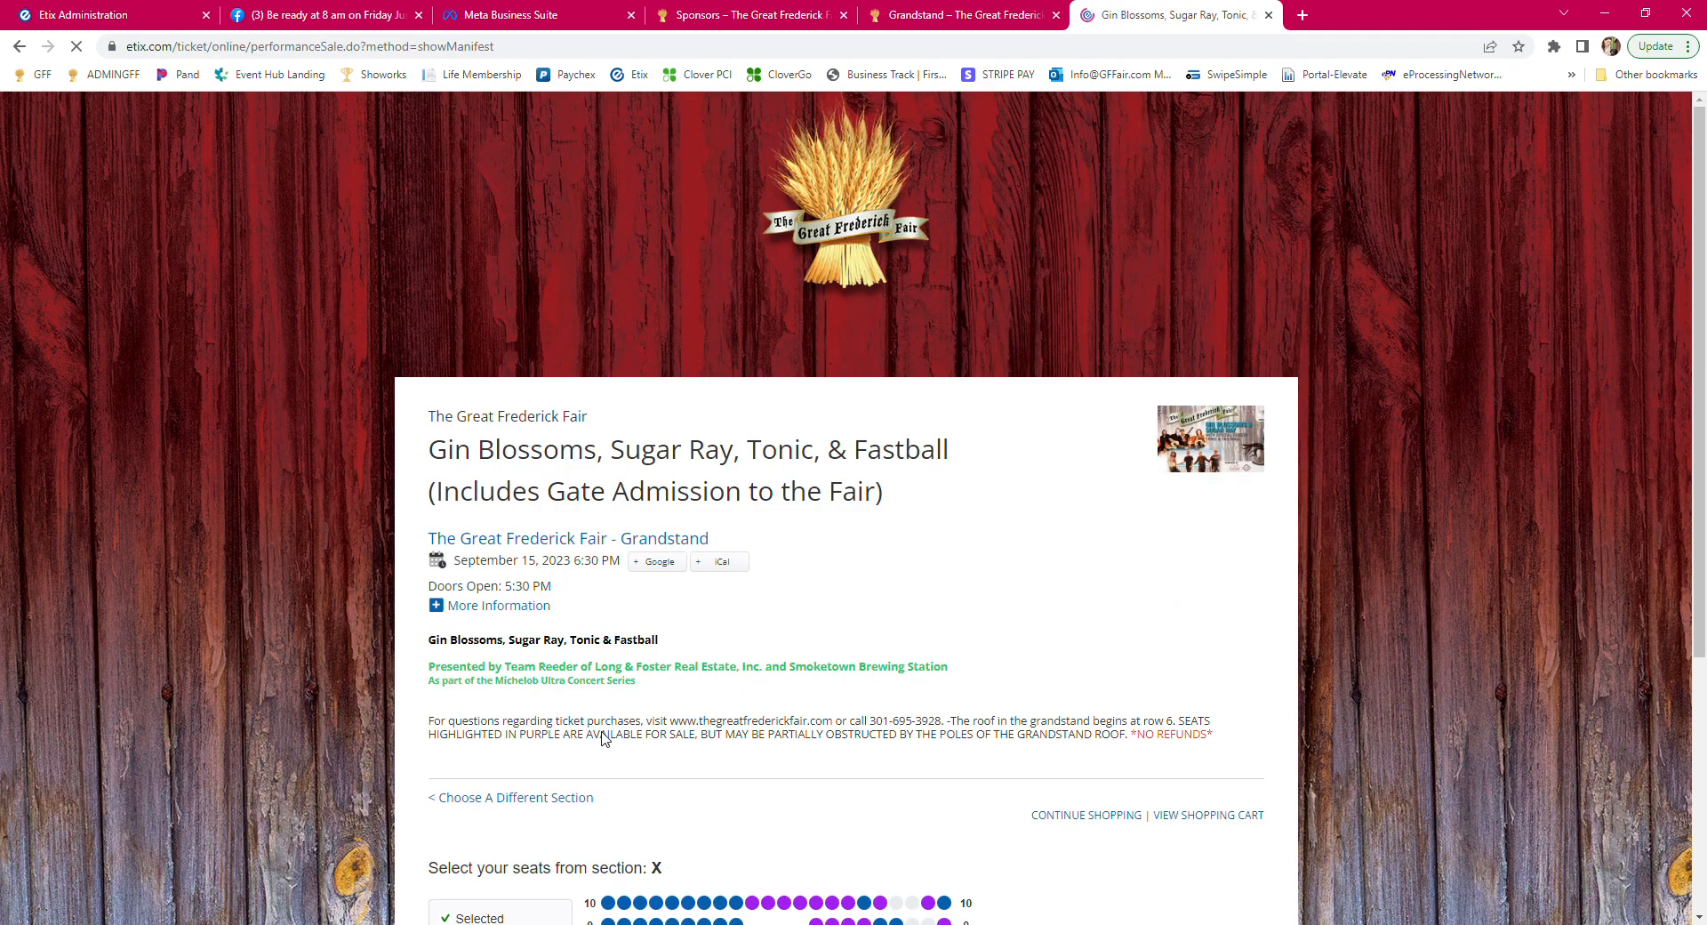
{"action": "scroll", "scroll_direction": "down", "scroll_amount": 3}
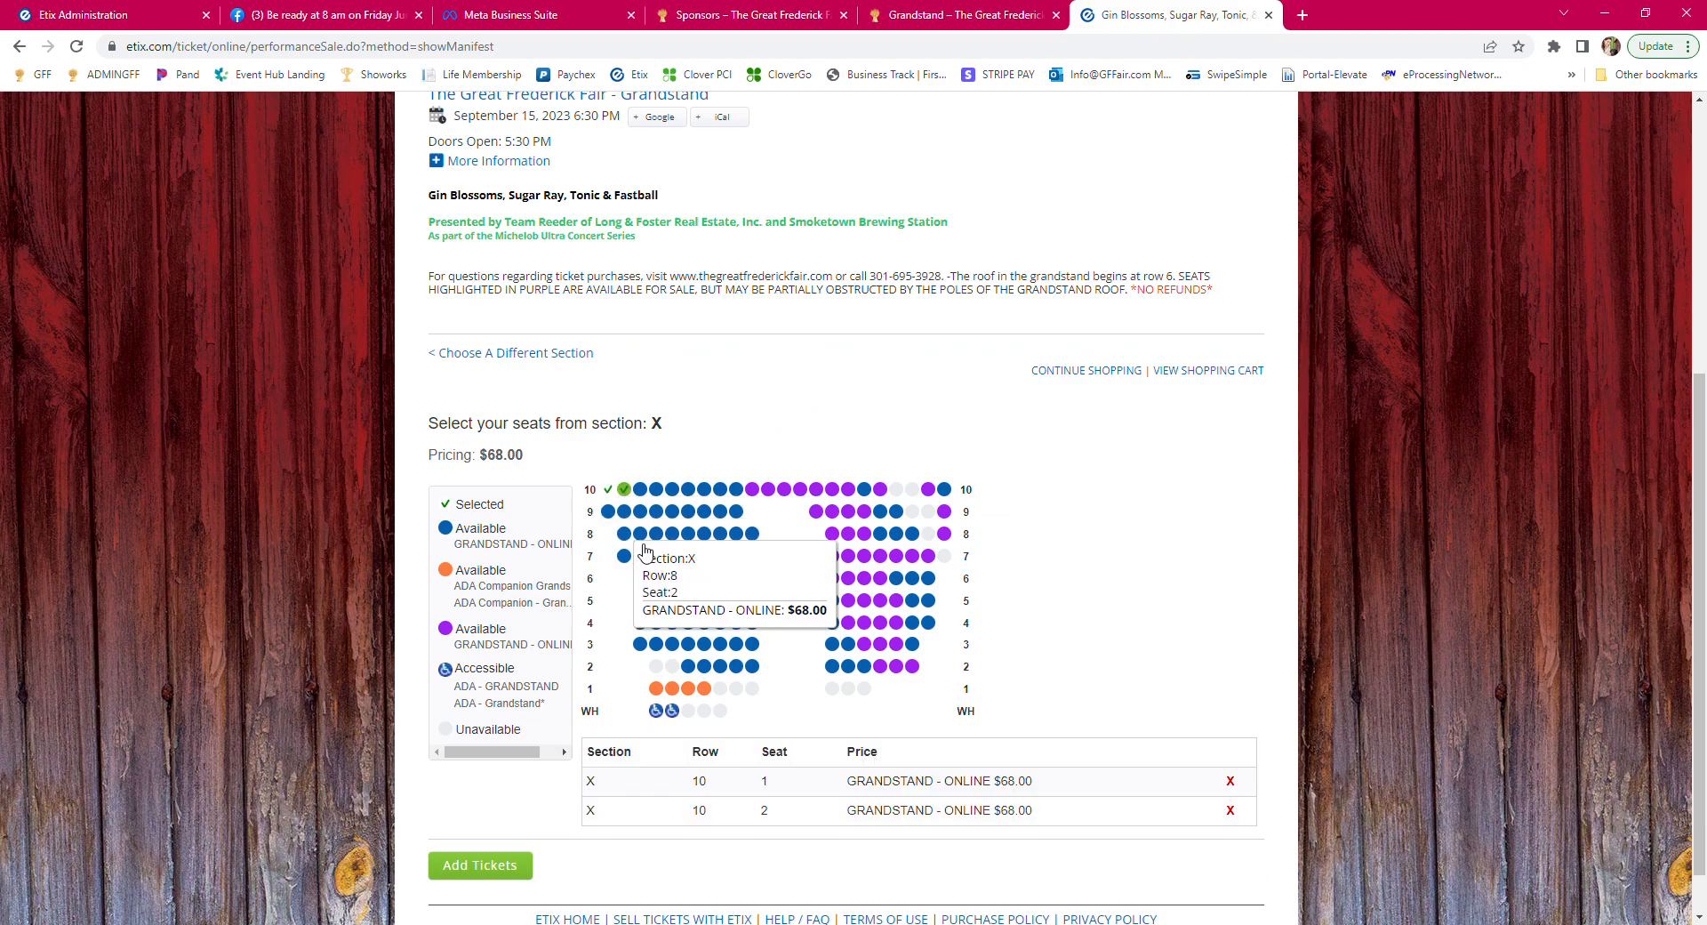
{"action": "left_click", "coordinate": [479, 865]}
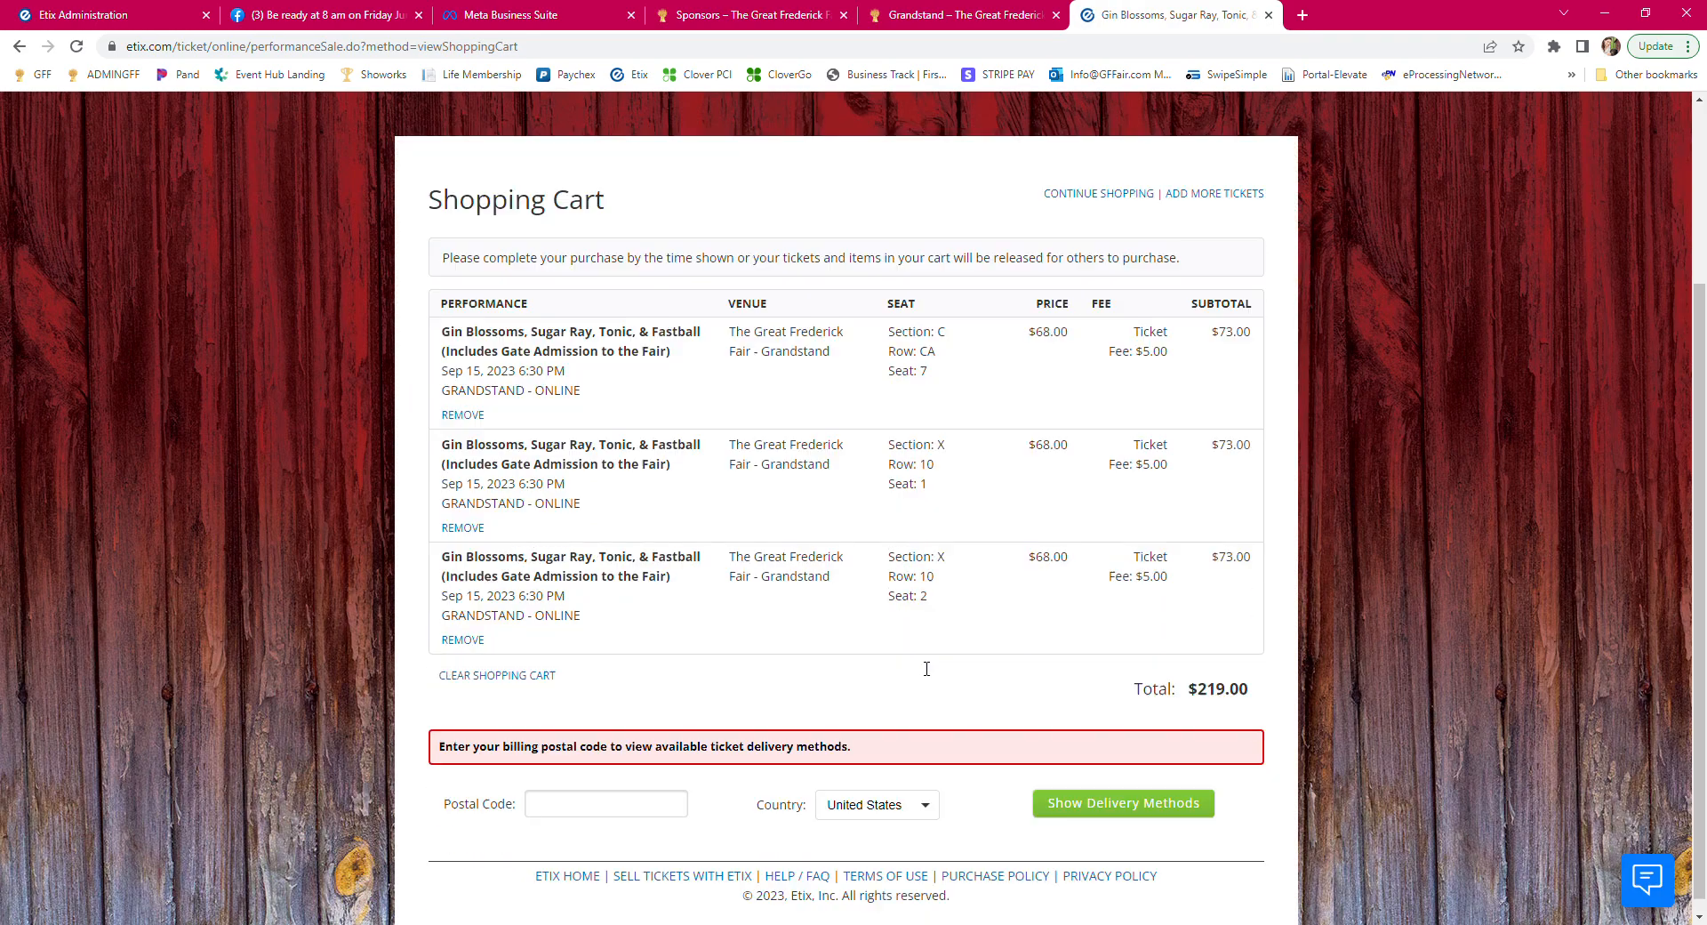
Show delivery methods for postal code 21701 and continue to the secure checkout billing form.
{"action": "left_click", "coordinate": [606, 791]}
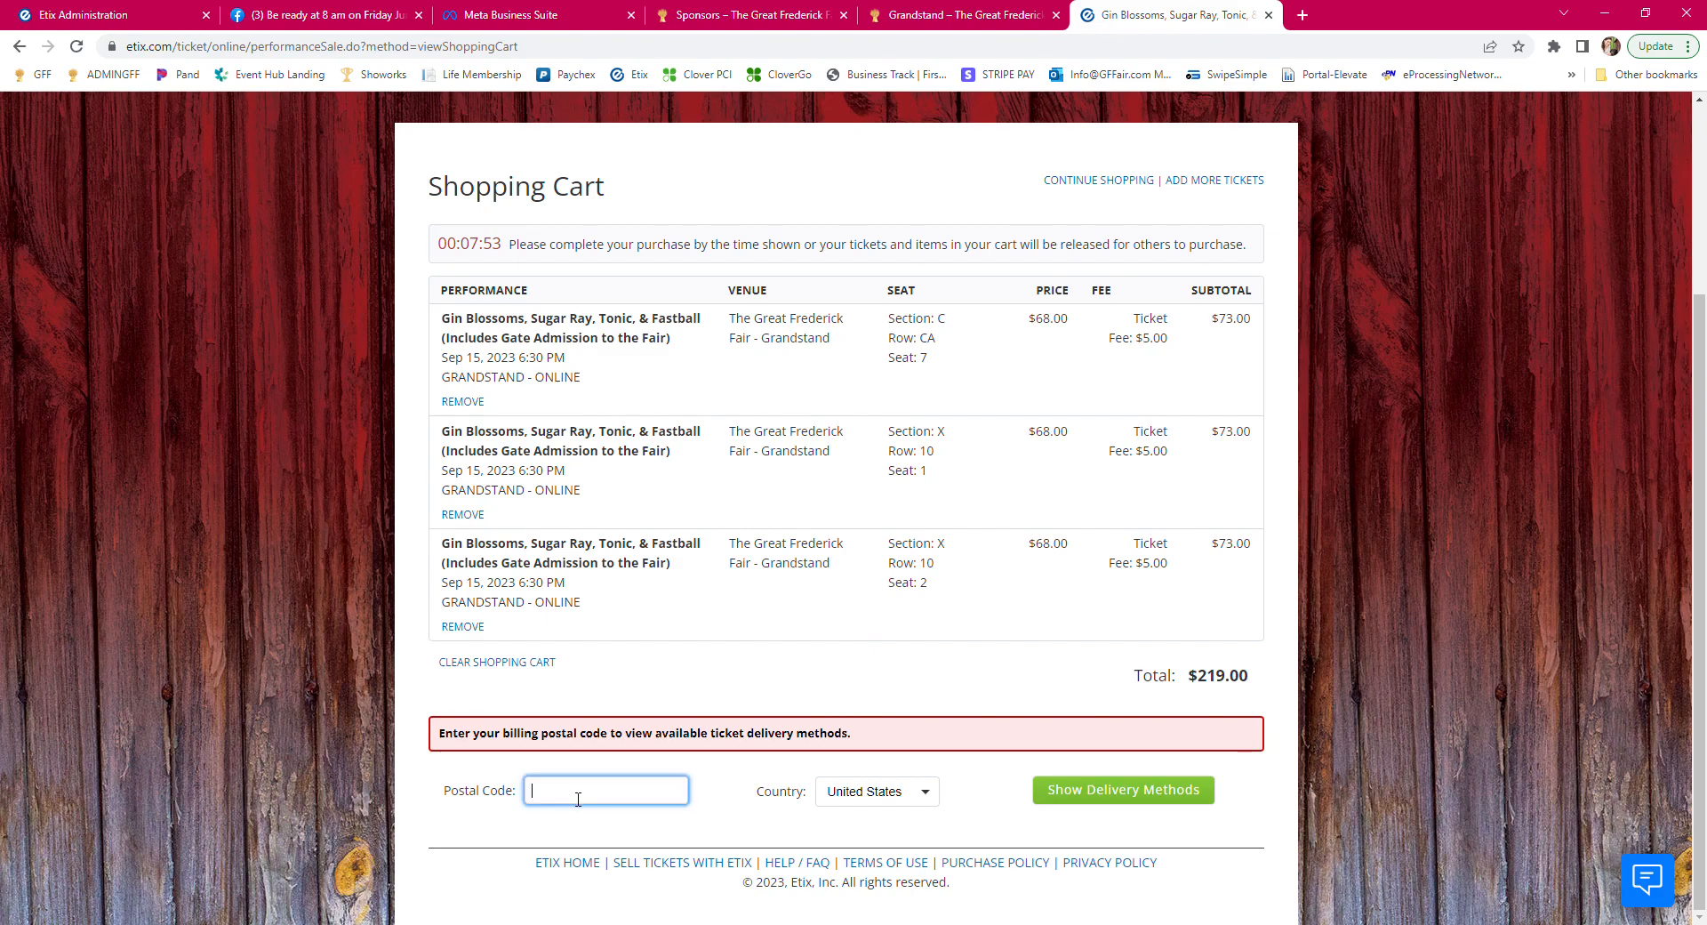
{"action": "type", "text": "21701"}
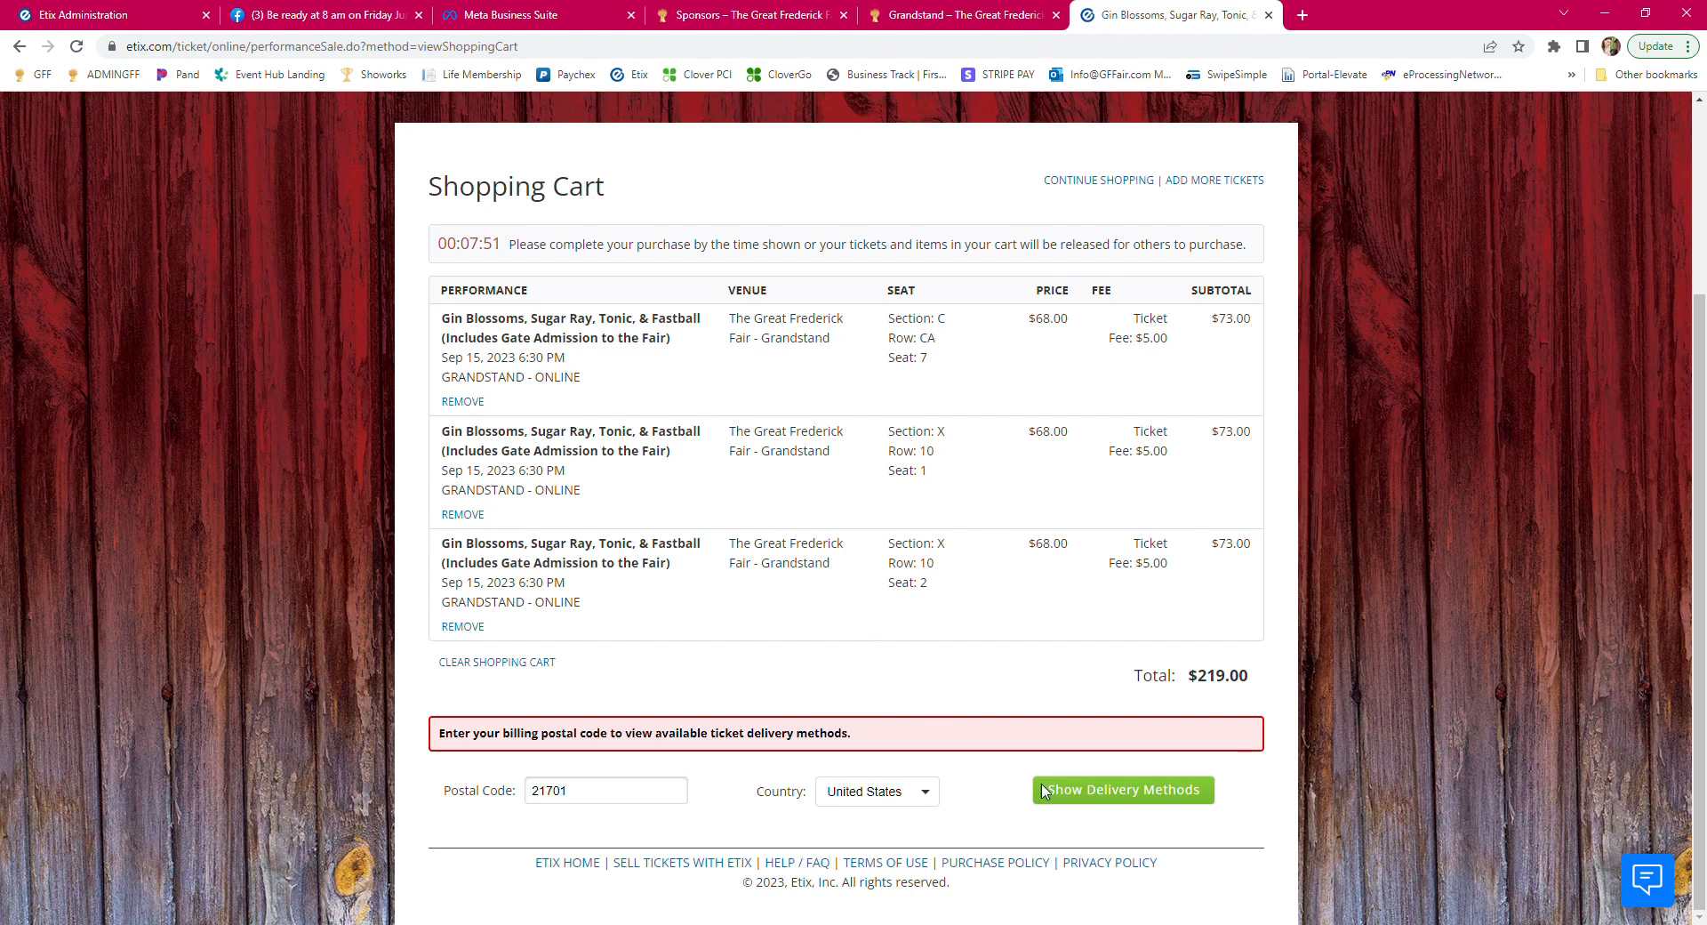
{"action": "left_click", "coordinate": [1122, 789]}
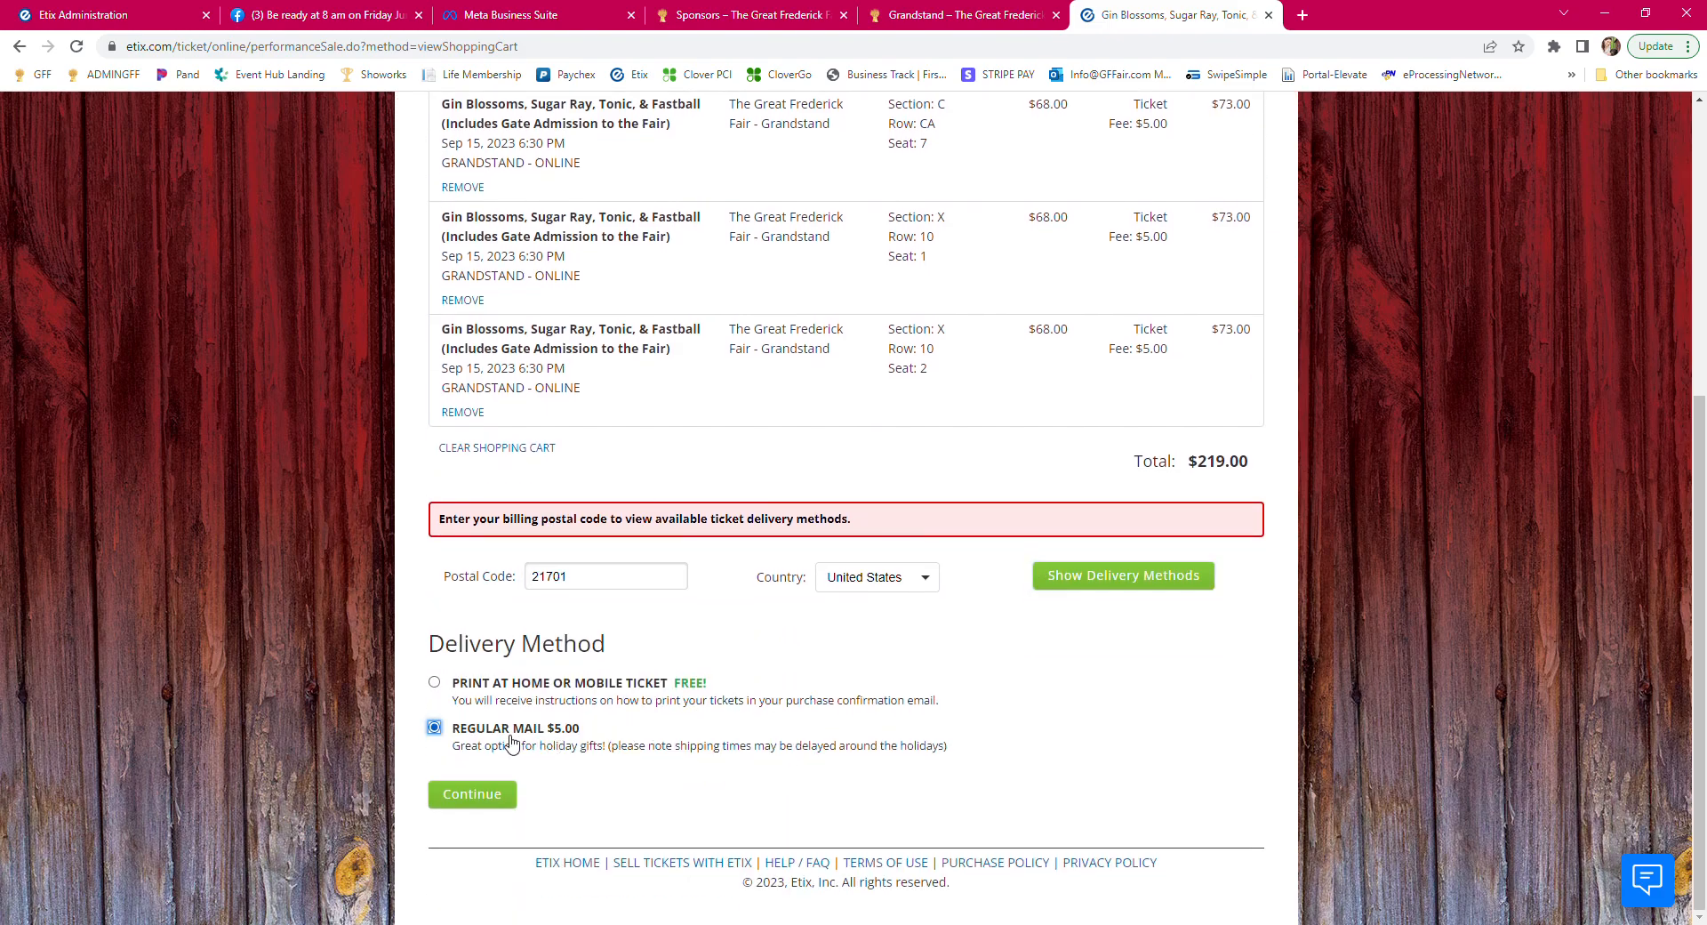
{"action": "left_click", "coordinate": [471, 793]}
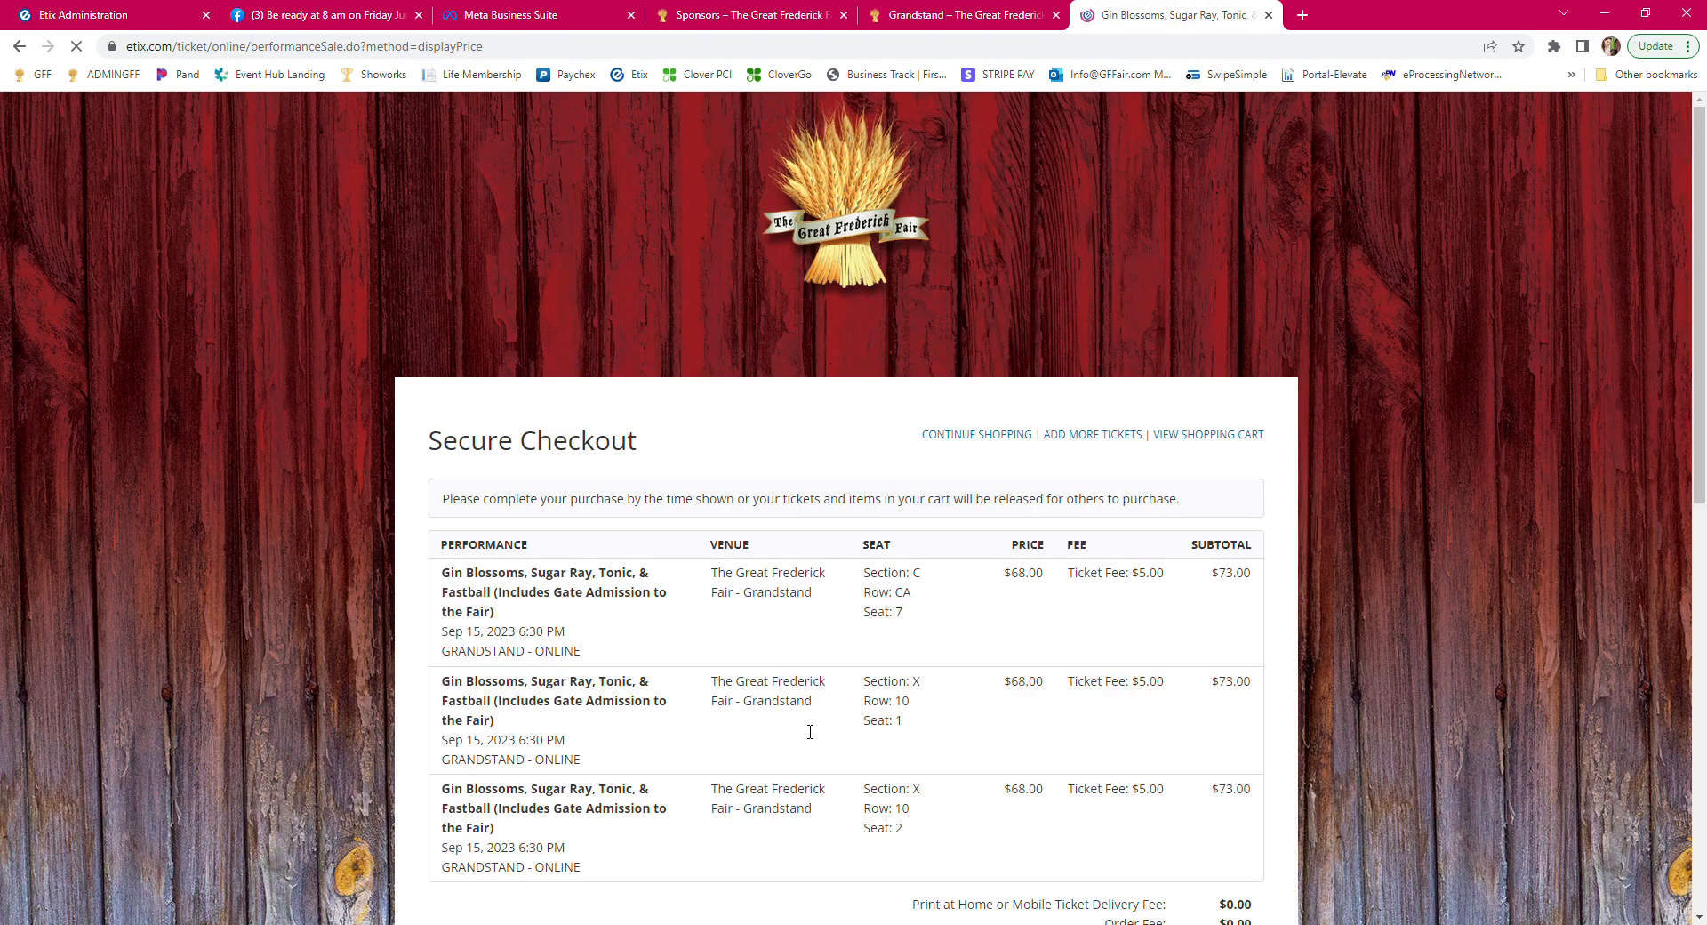
{"action": "scroll", "scroll_direction": "down", "scroll_amount": 3}
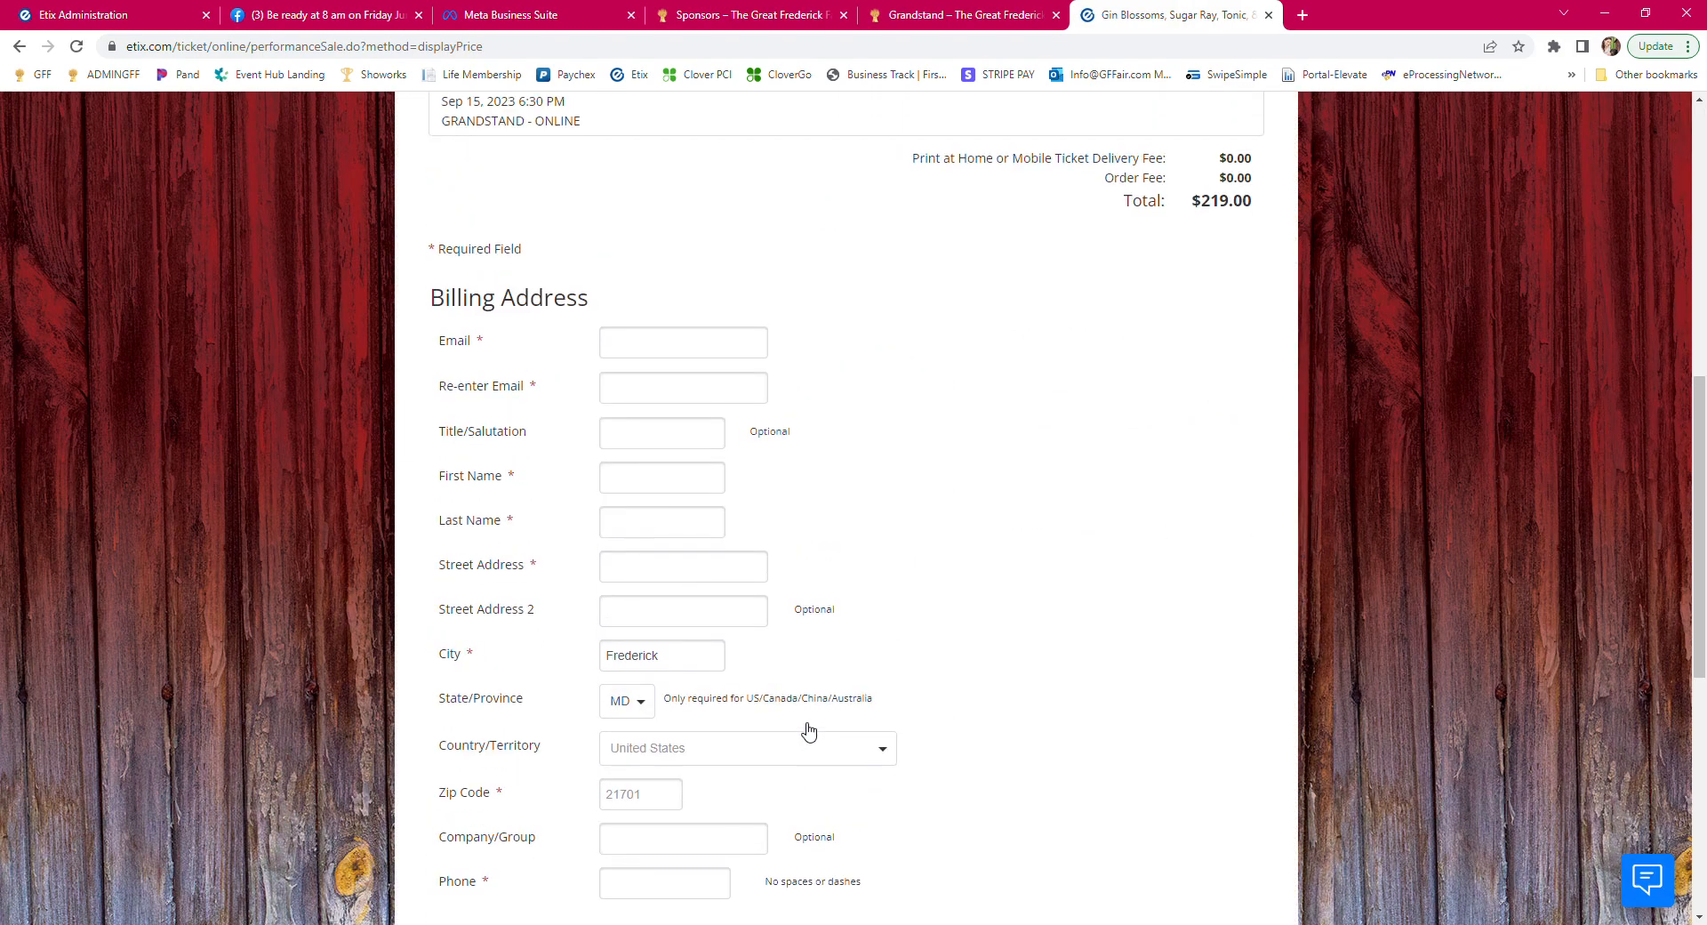